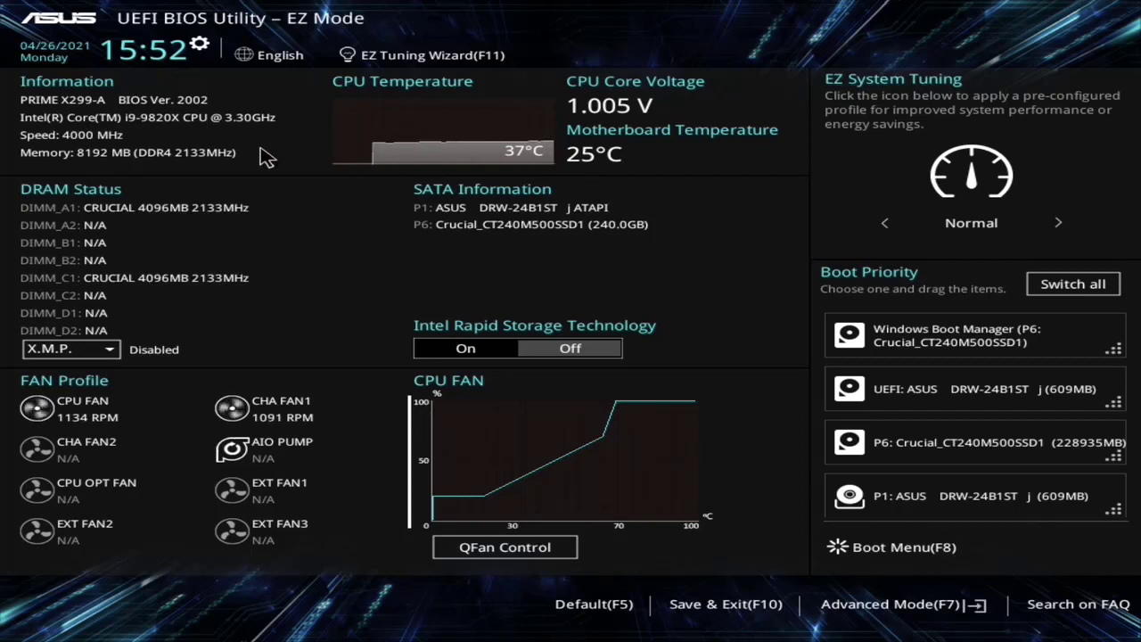
{"action": "mouse_move", "coordinate": [149, 136]}
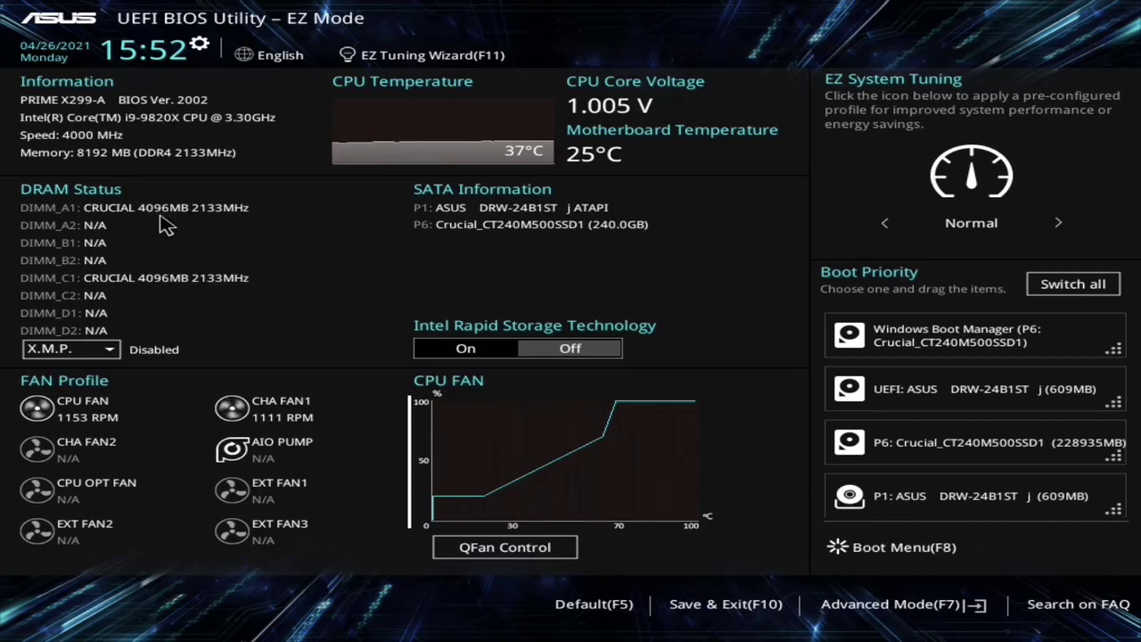
{"action": "mouse_move", "coordinate": [171, 301]}
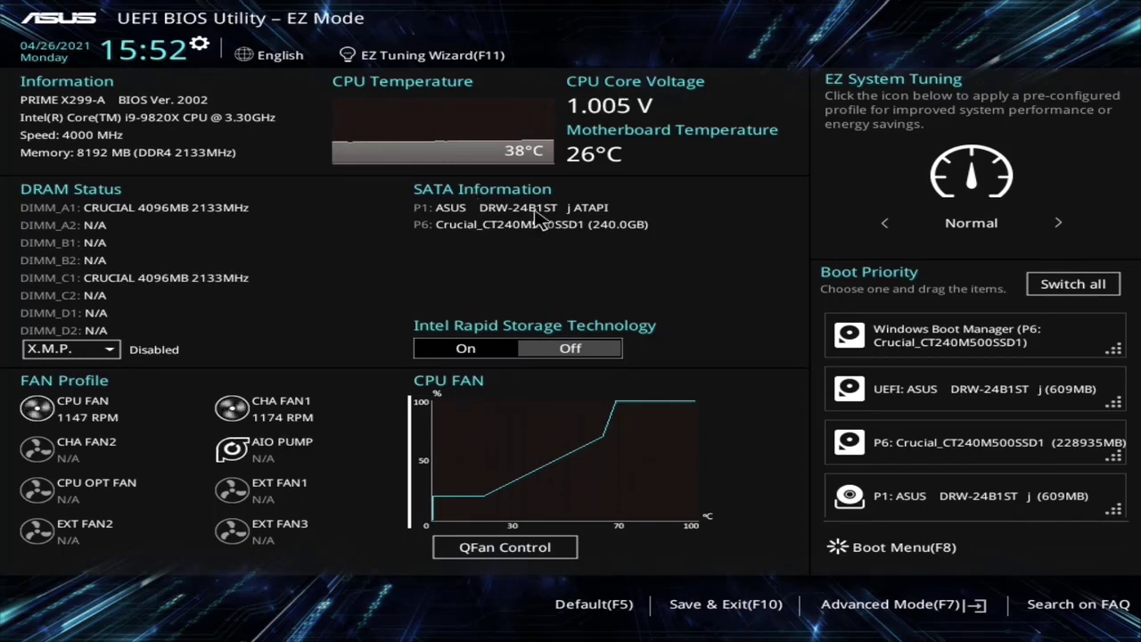
{"action": "mouse_move", "coordinate": [578, 235]}
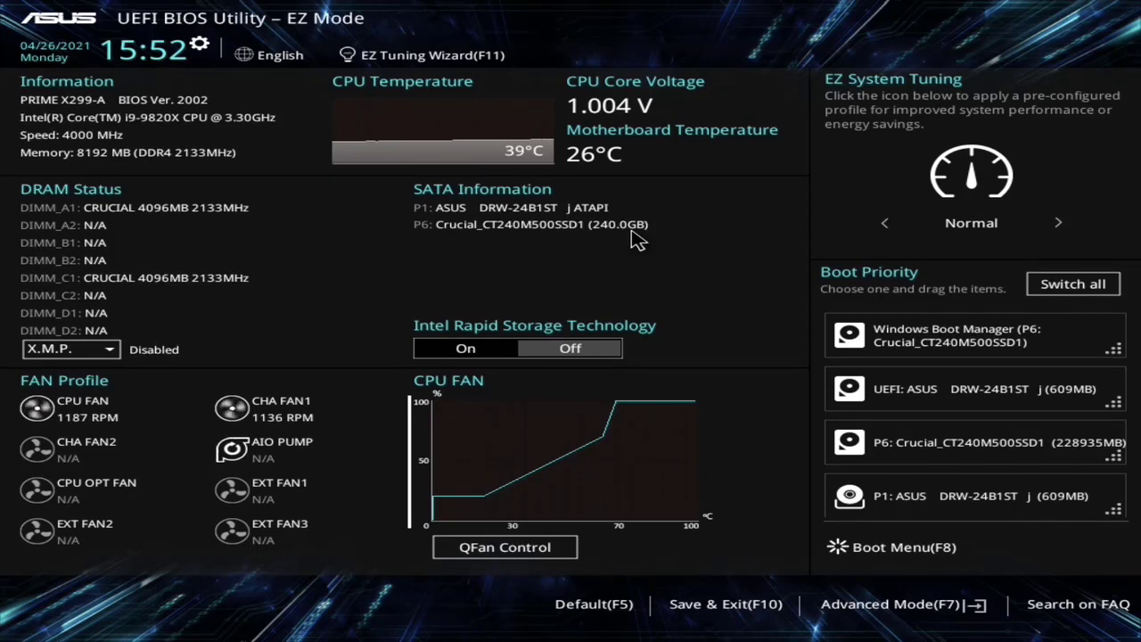
{"action": "mouse_move", "coordinate": [552, 293]}
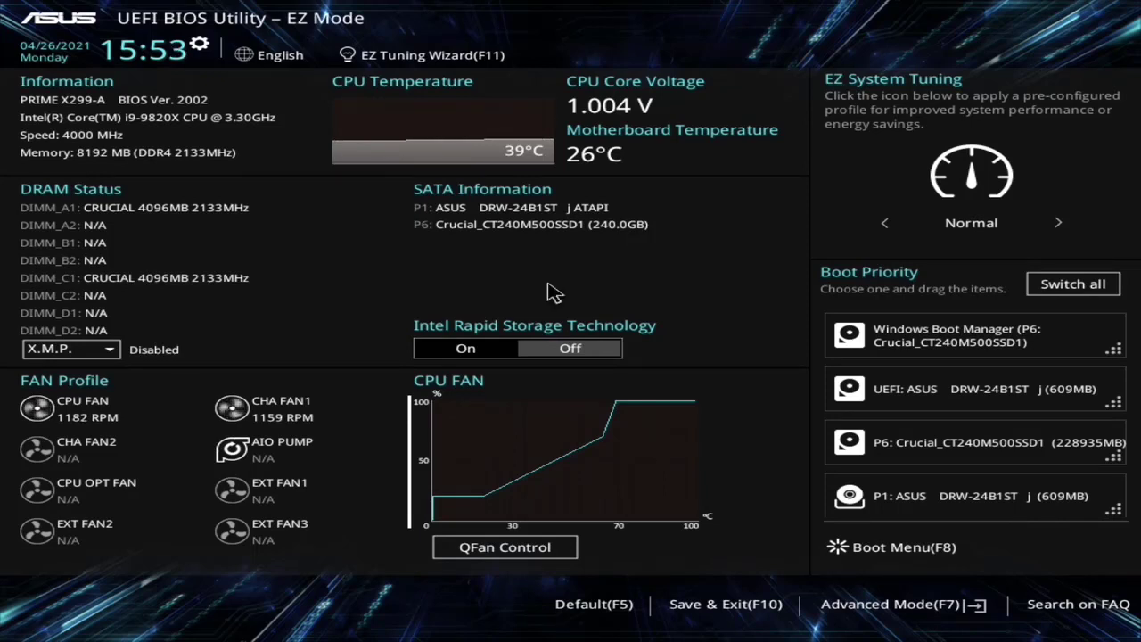
{"action": "mouse_move", "coordinate": [598, 296]}
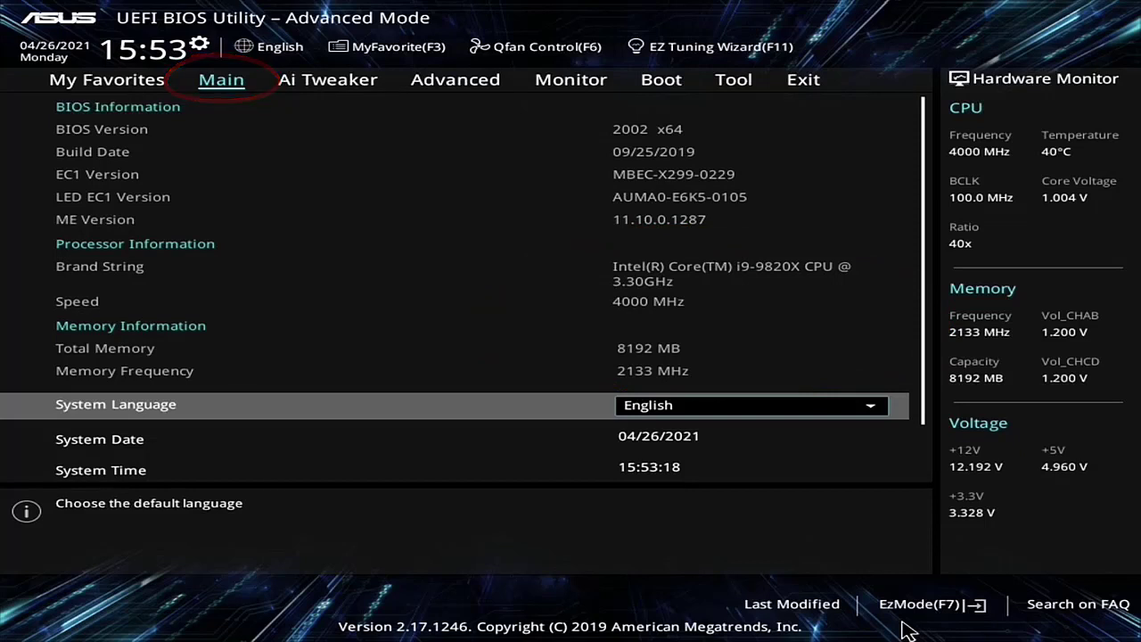
Switch to the Advanced tab listing CPU, PCH, USB and Thunderbolt configuration submenus.
{"action": "left_click", "coordinate": [455, 78]}
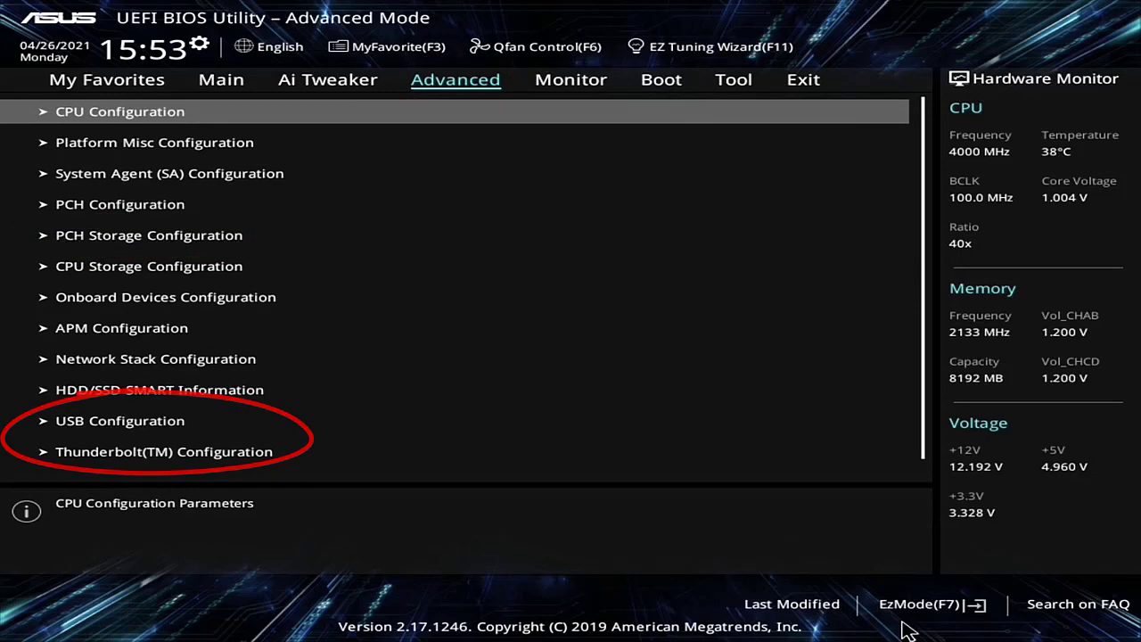
Show the Boot page with Fast Boot enabled and the boot option priority list.
{"action": "left_click", "coordinate": [661, 79]}
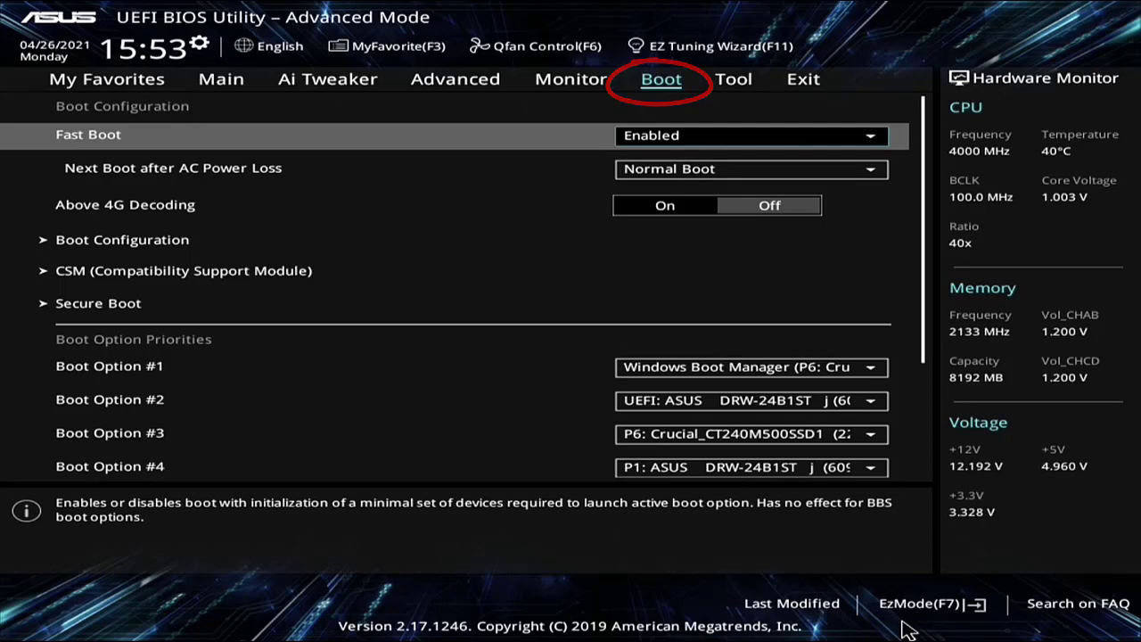
Review the Monitor page down to voltages and Chassis Intrusion Detection, then return to EZ Mode.
{"action": "left_click", "coordinate": [571, 79]}
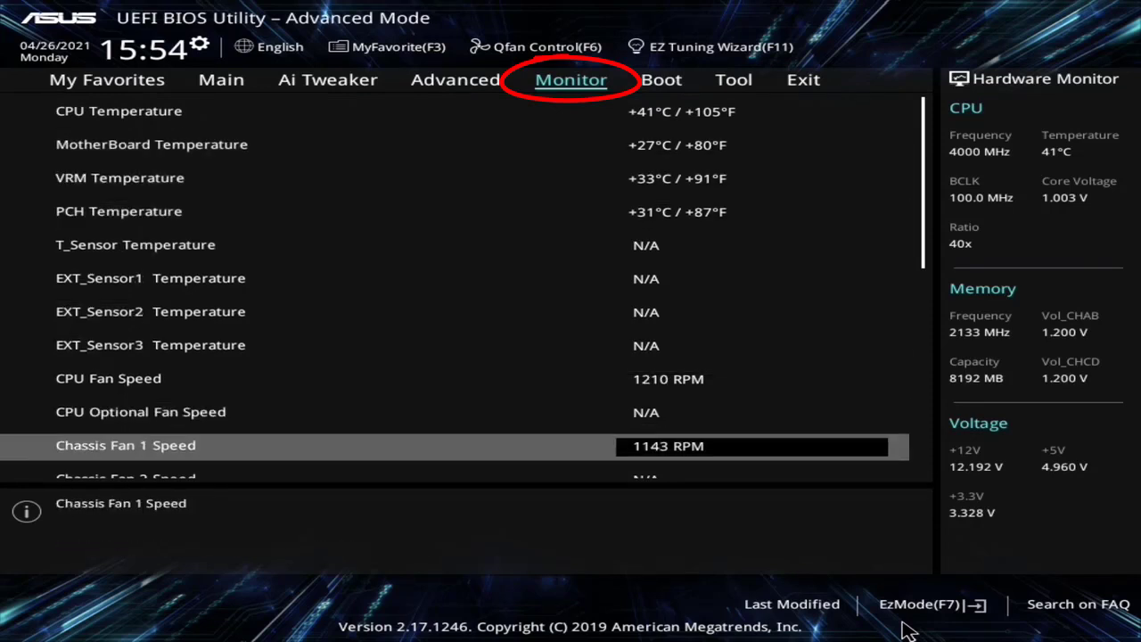
{"action": "scroll", "scroll_direction": "down", "scroll_amount": 3}
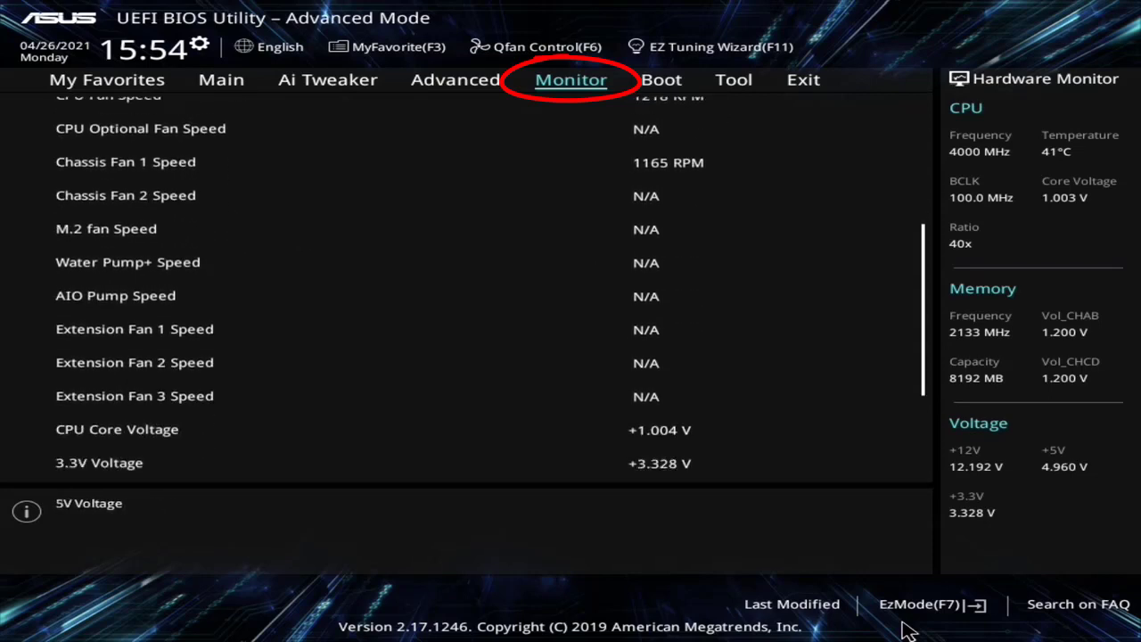
{"action": "scroll", "scroll_direction": "down", "scroll_amount": 3}
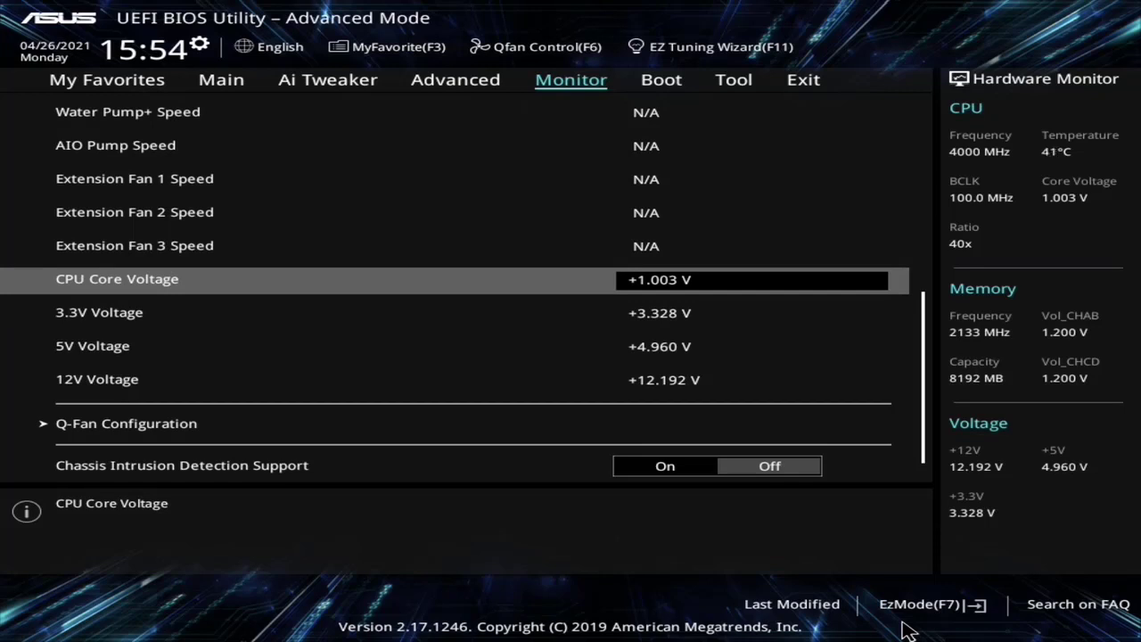
{"action": "left_click", "coordinate": [455, 79]}
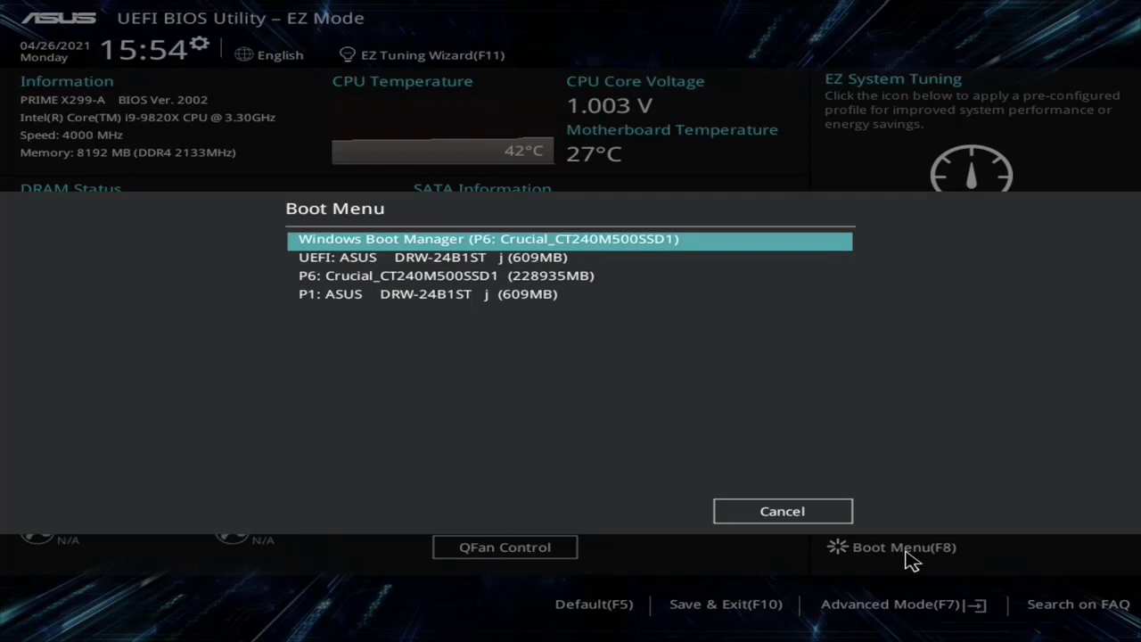
Bring up the F8 Boot Menu listing the available one-time boot devices.
{"action": "left_click", "coordinate": [781, 510]}
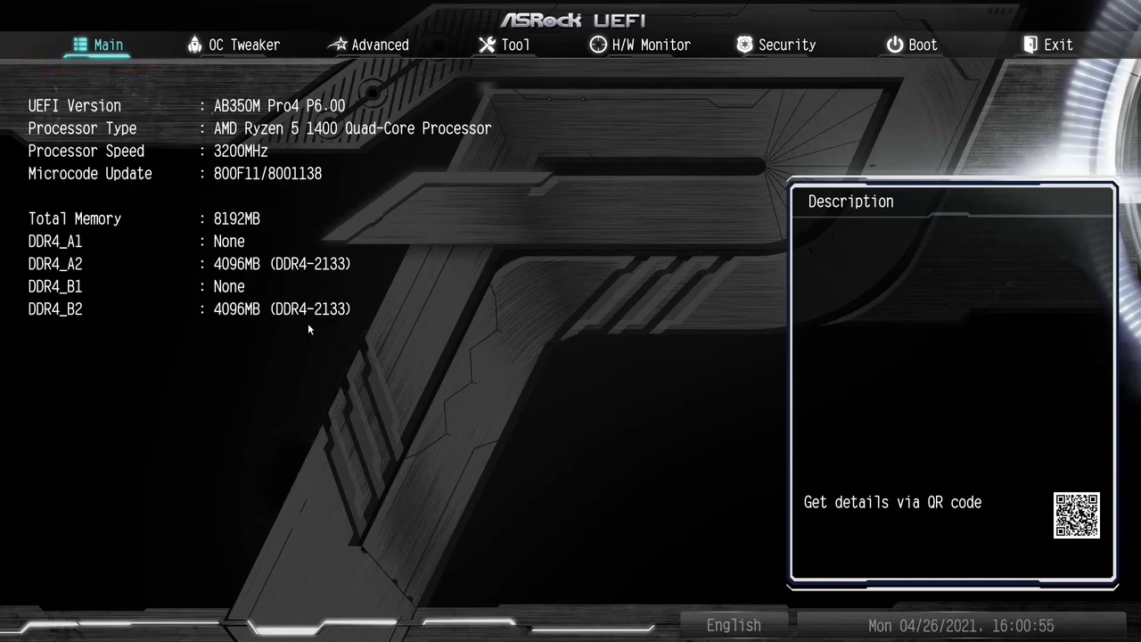
Move from ASRock's Main page to H/W Monitor with temperatures, fan speeds and voltages.
{"action": "left_click", "coordinate": [651, 45]}
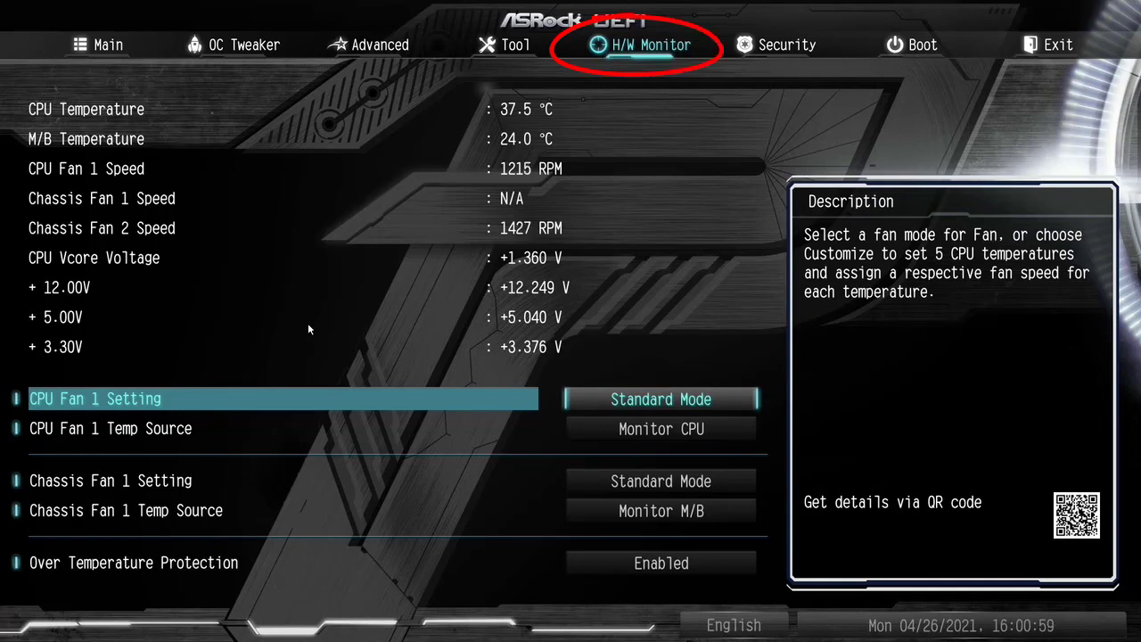
{"action": "mouse_move", "coordinate": [490, 127]}
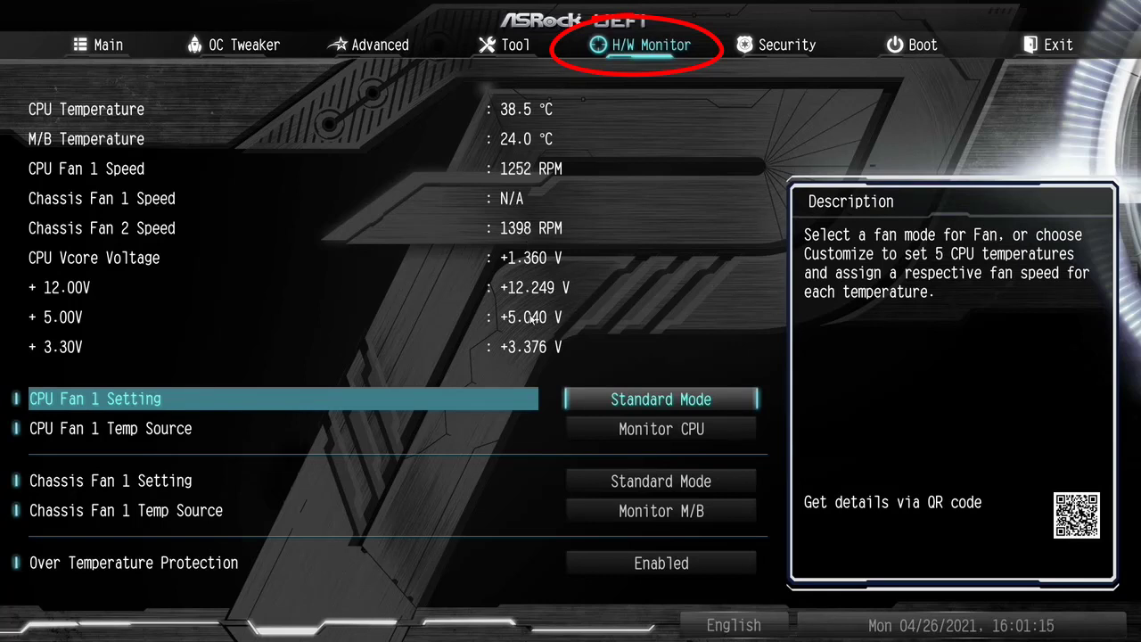
{"action": "mouse_move", "coordinate": [578, 254]}
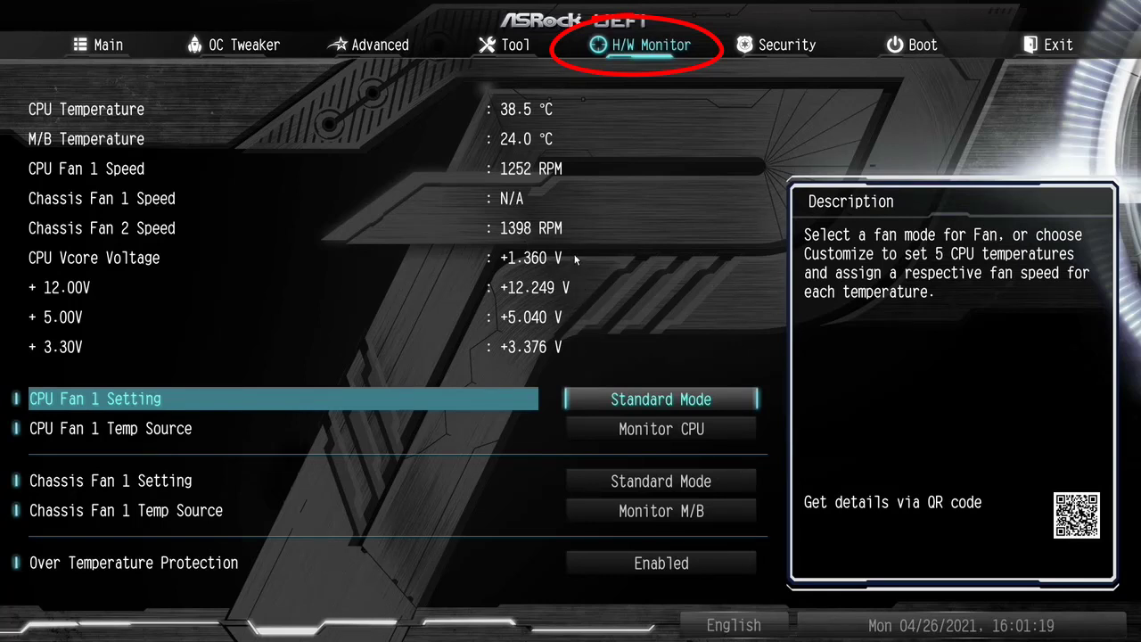
{"action": "mouse_move", "coordinate": [545, 278]}
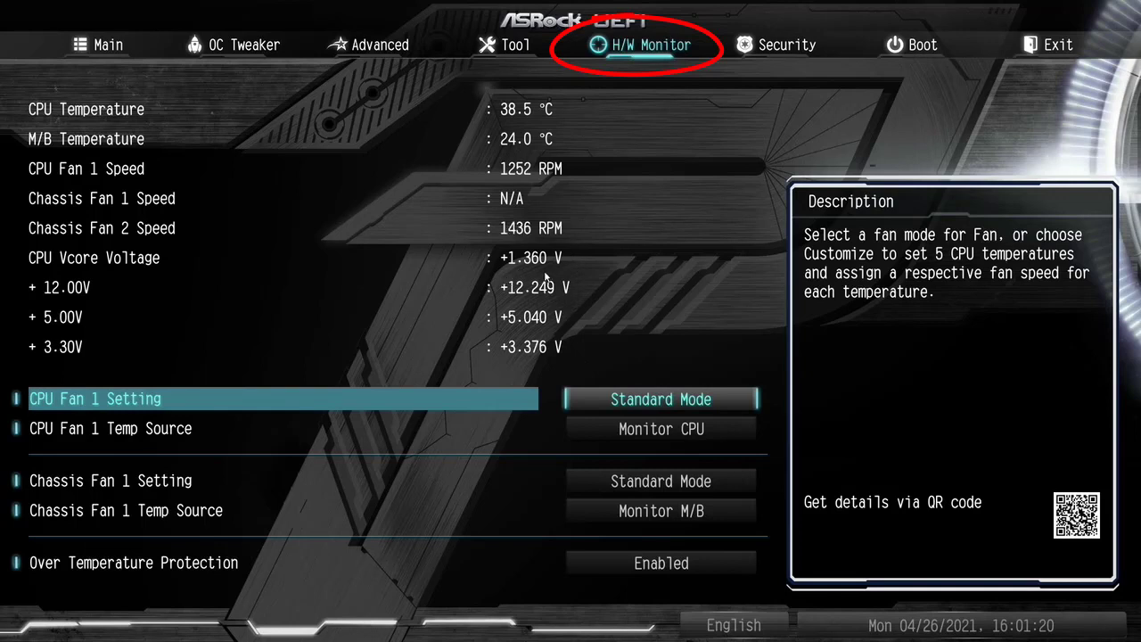
{"action": "left_click", "coordinate": [107, 45]}
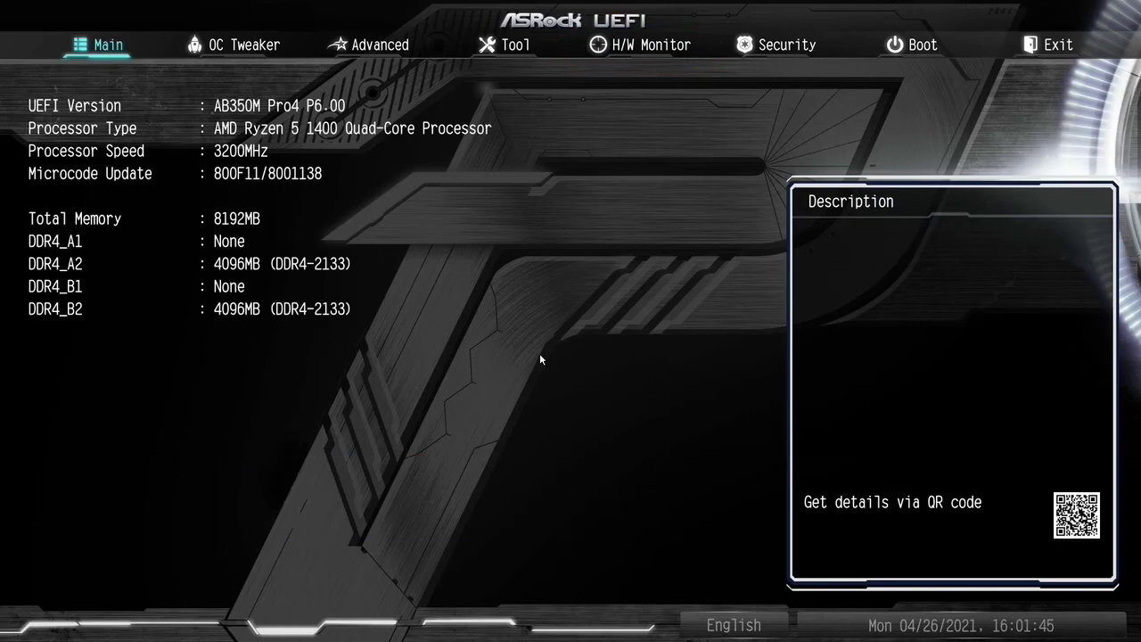
View Storage Configuration's AHCI mode and SATA drive list, then return to the Advanced page.
{"action": "left_click", "coordinate": [381, 45]}
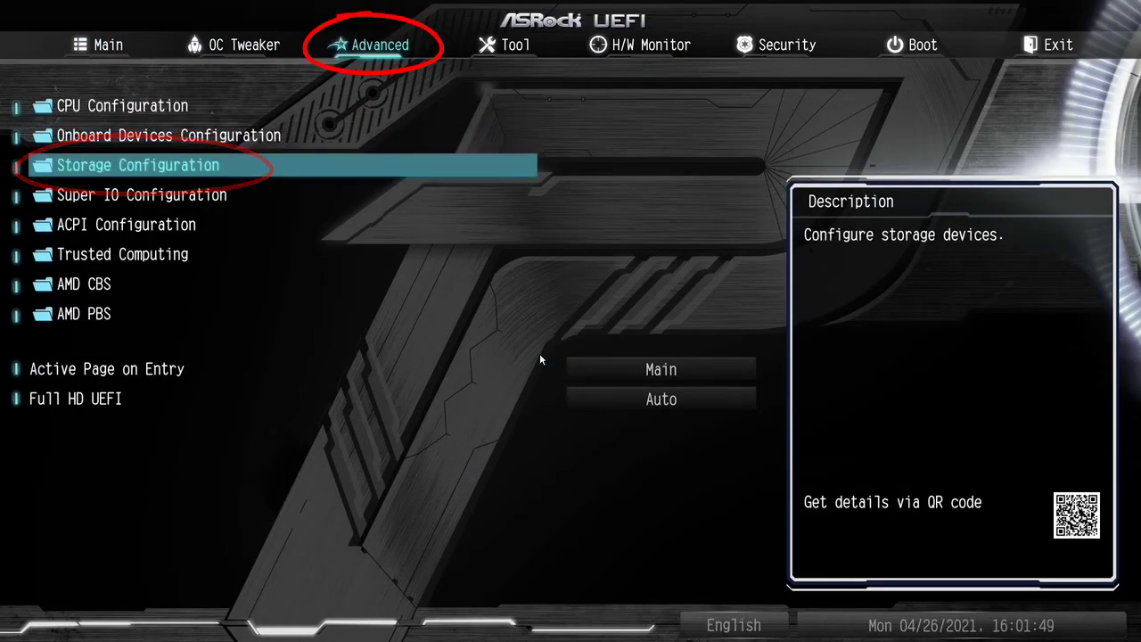
{"action": "left_click", "coordinate": [137, 165]}
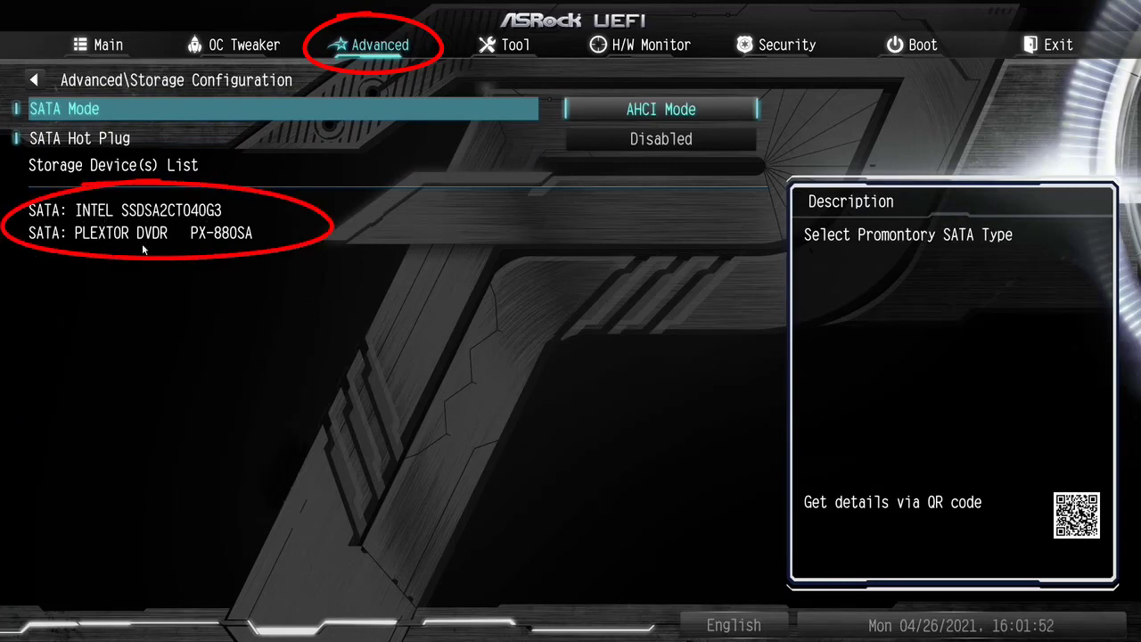
{"action": "mouse_move", "coordinate": [181, 248]}
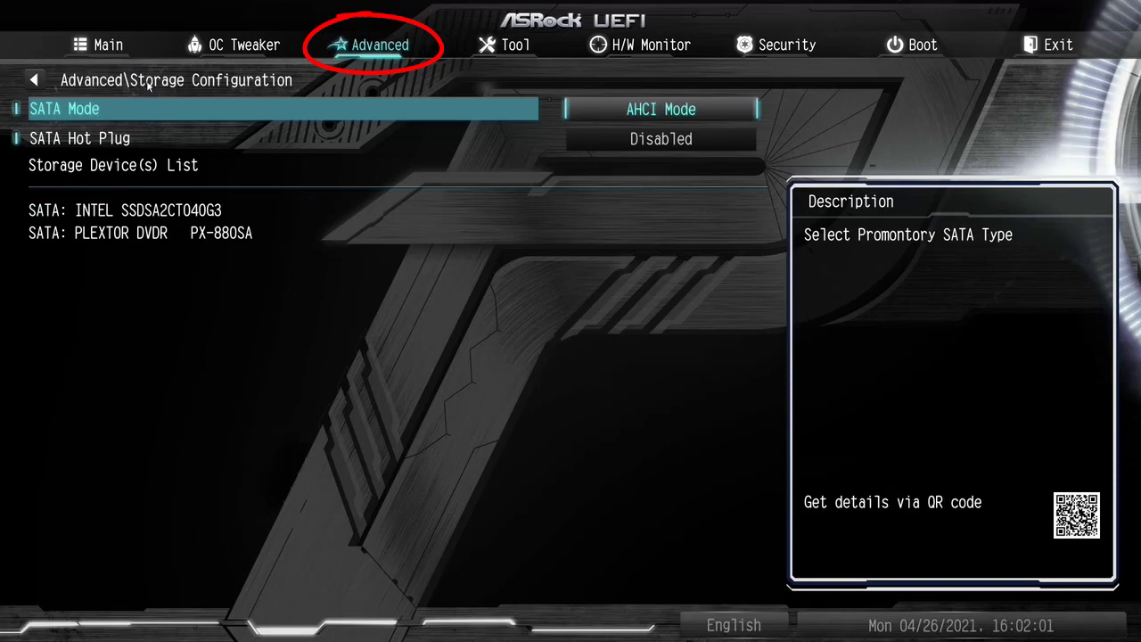
{"action": "left_click", "coordinate": [34, 79]}
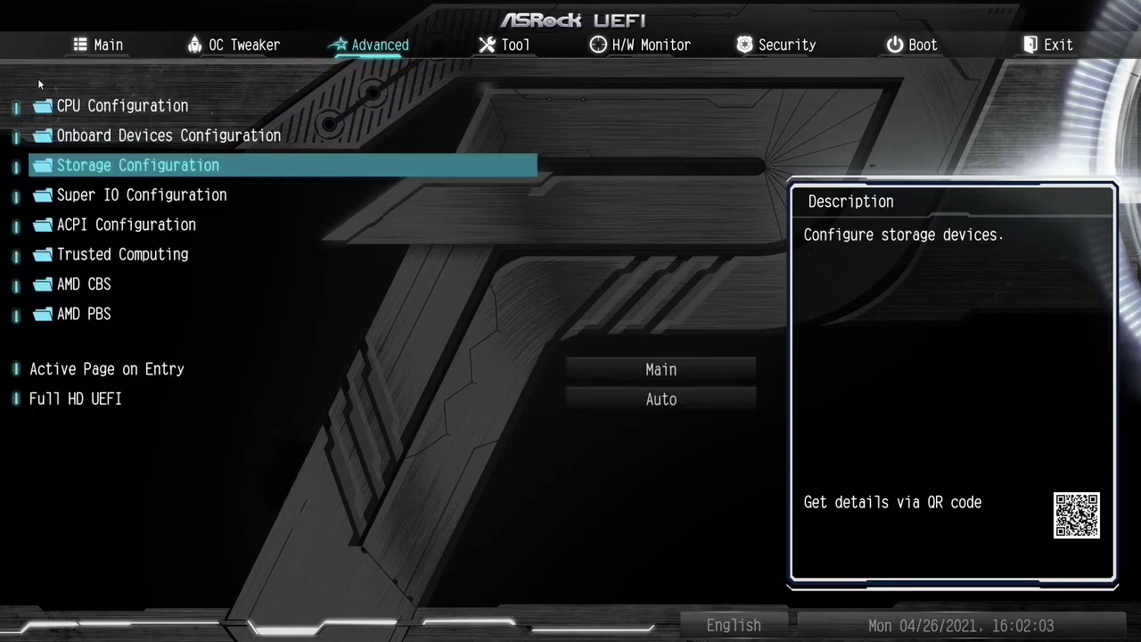
Glance at OC Tweaker and Tool pages, then show the Boot page with Windows Boot Manager first.
{"action": "left_click", "coordinate": [242, 45]}
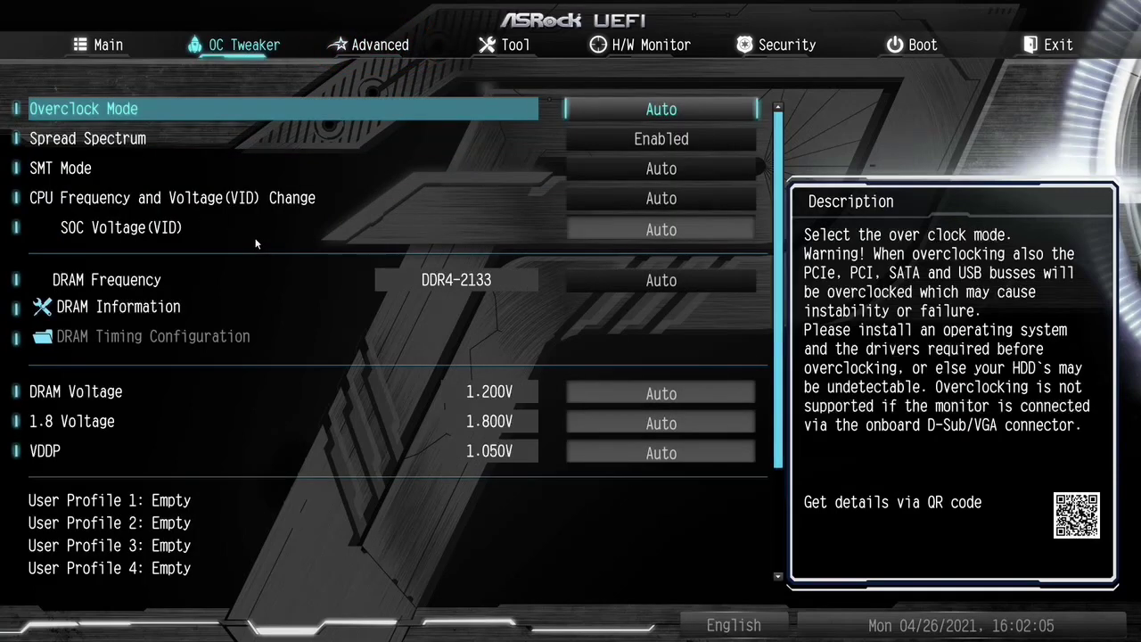
{"action": "left_click", "coordinate": [516, 44]}
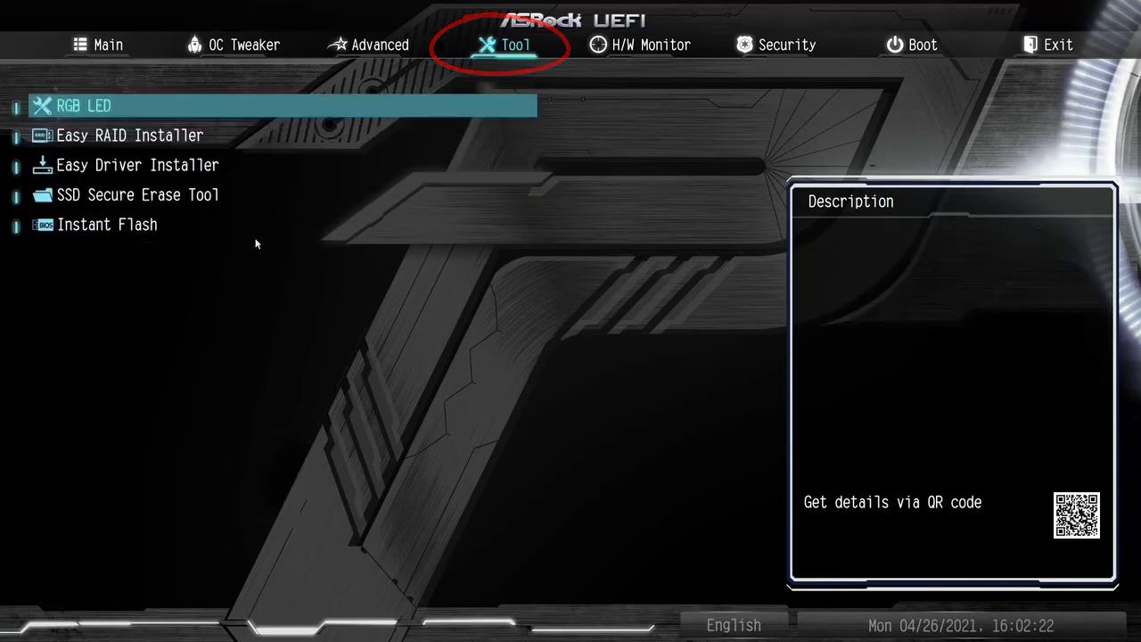
{"action": "left_click", "coordinate": [922, 44]}
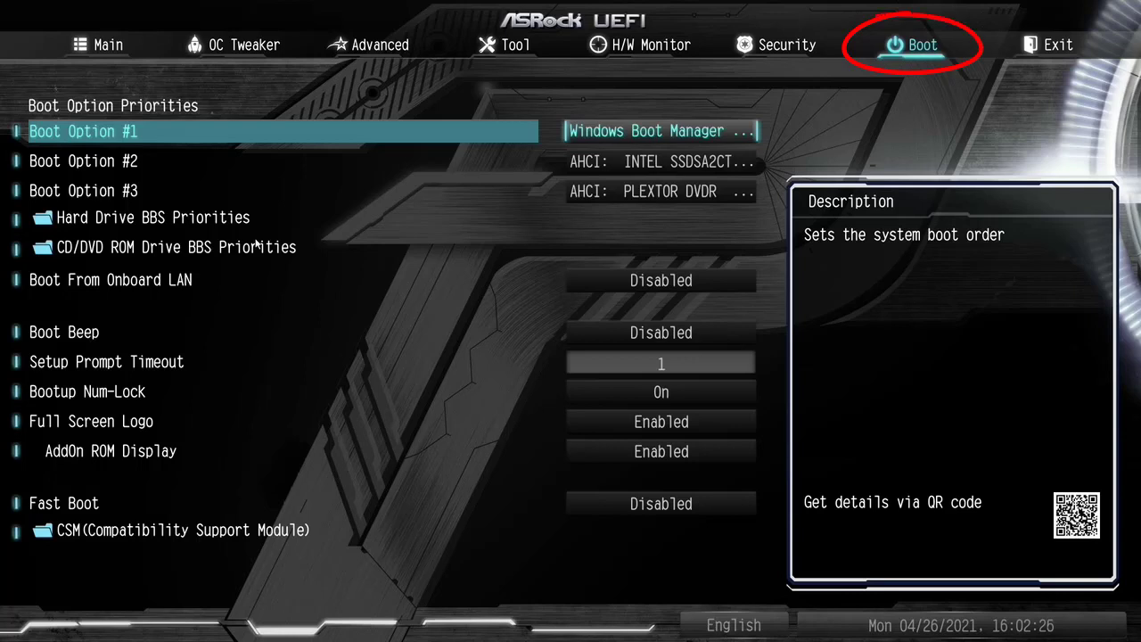
Set Boot Beep to Enabled, then return via H/W Monitor to the Main system information page.
{"action": "key", "text": "Down"}
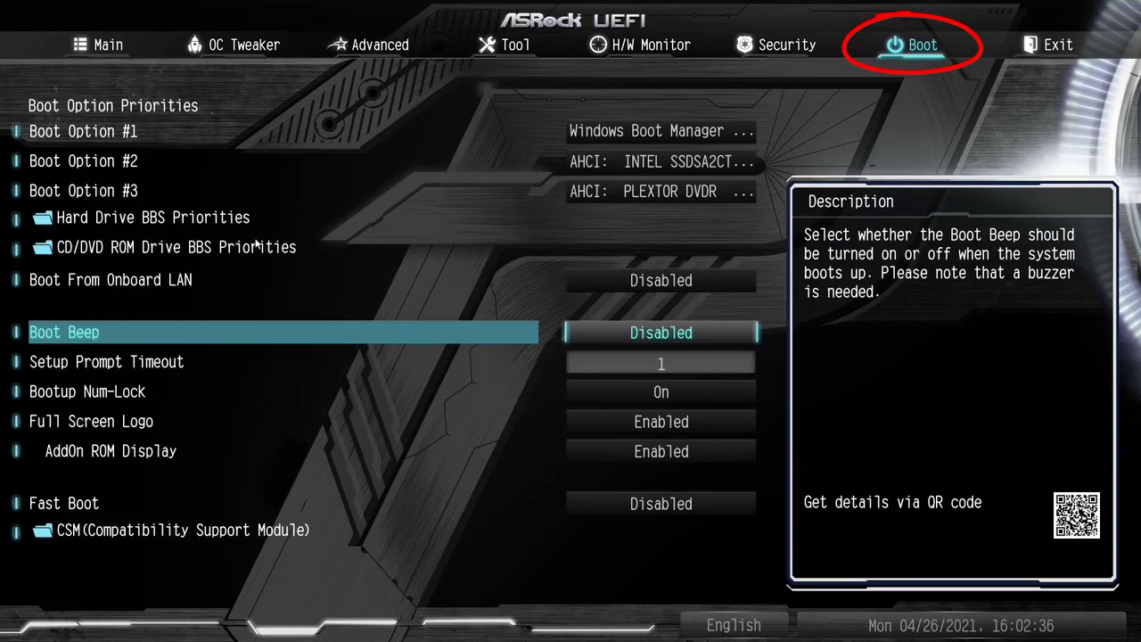
{"action": "left_click", "coordinate": [659, 332]}
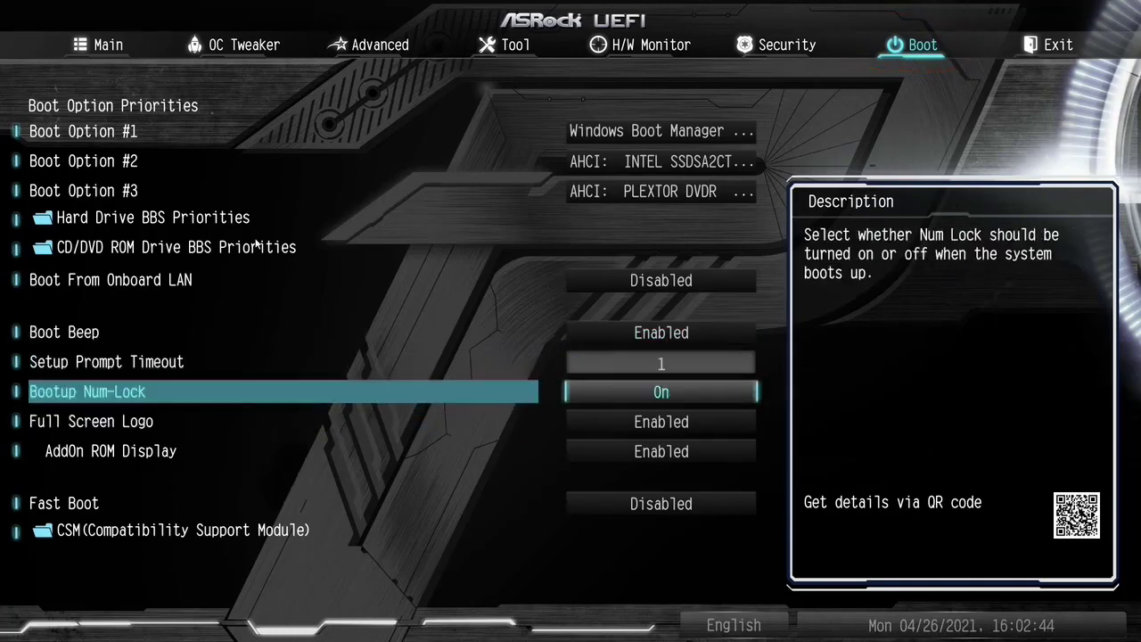
{"action": "left_click", "coordinate": [651, 45]}
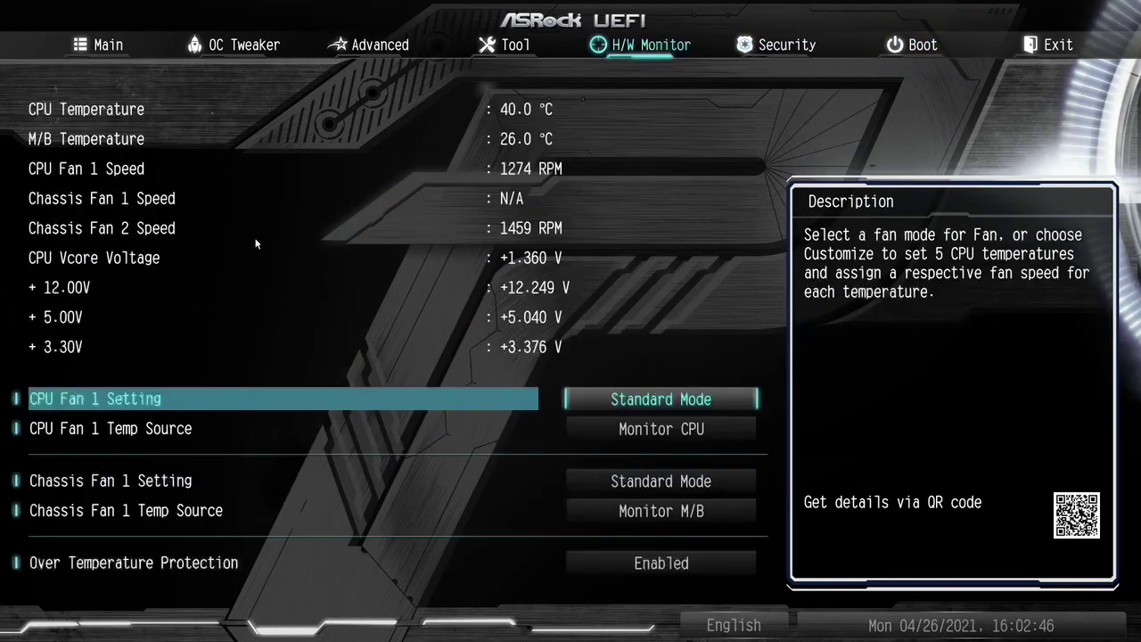
{"action": "left_click", "coordinate": [107, 45]}
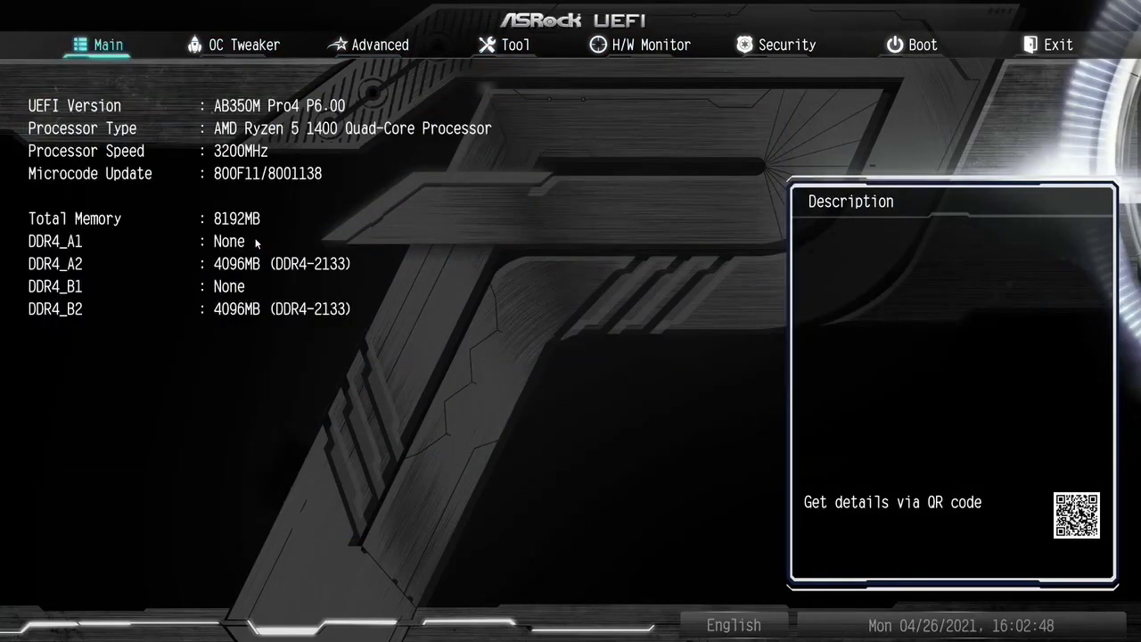